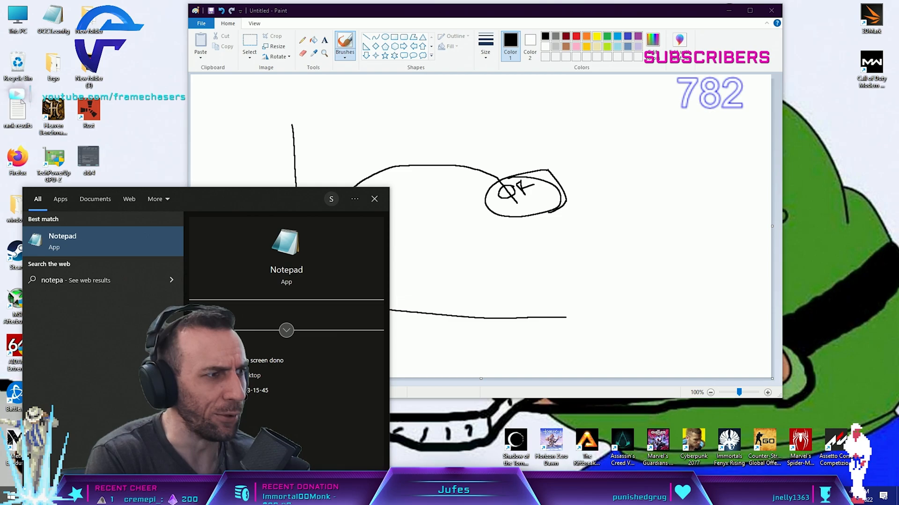
- Start a Notepad note whose first line reads 760$ 3090ti
{"action": "left_click", "coordinate": [62, 241]}
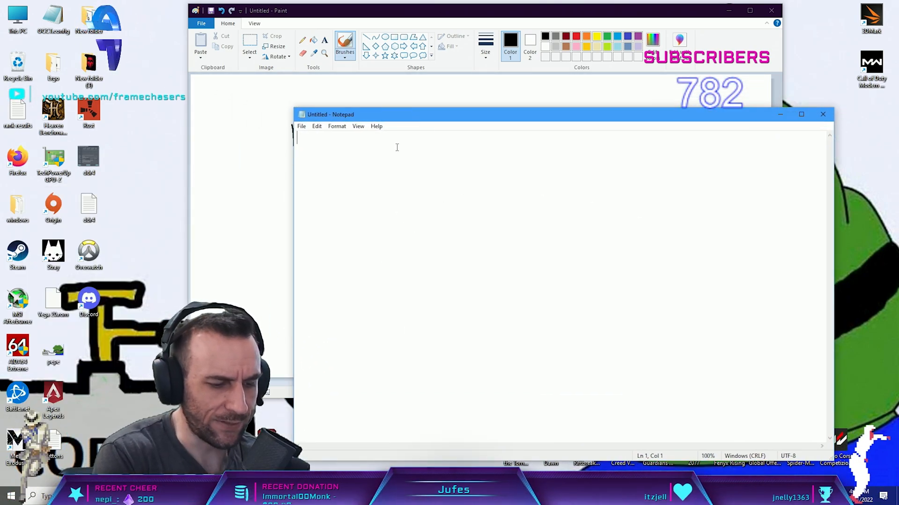
{"action": "type", "text": "760$"}
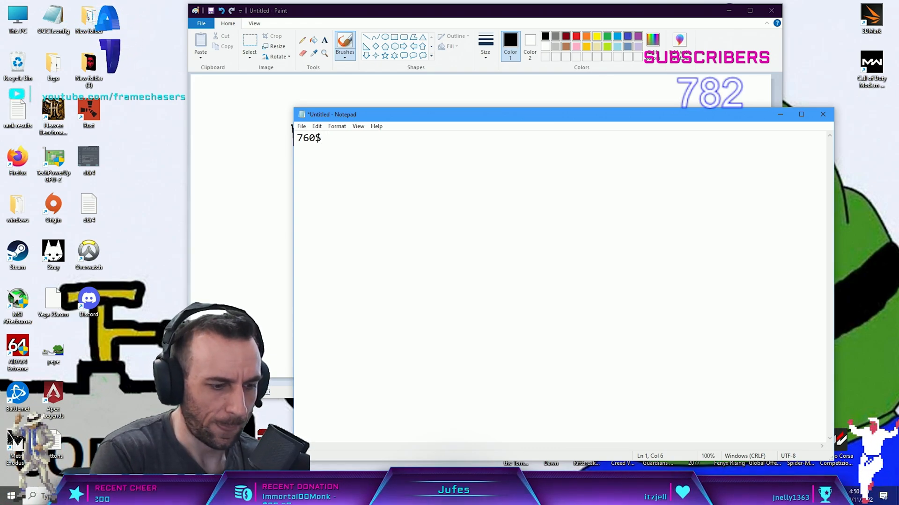
{"action": "type", "text": "3090ti"}
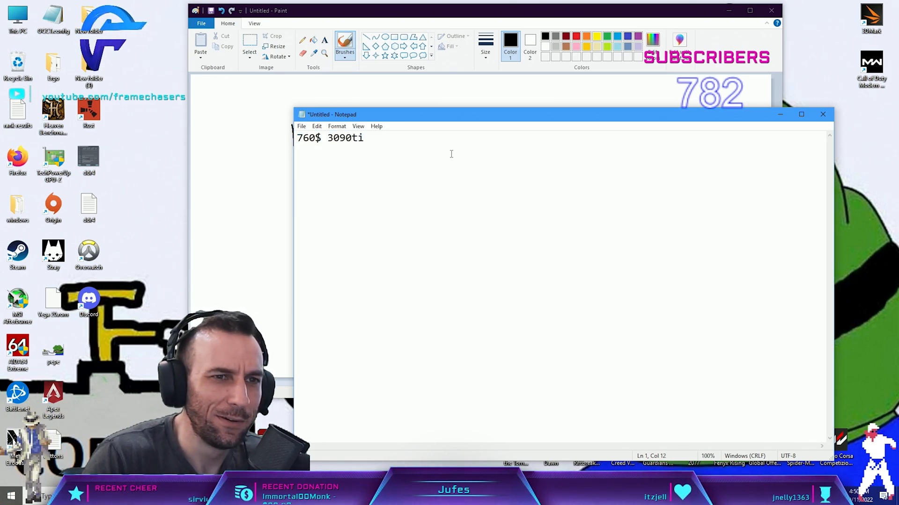
{"action": "key", "text": "enter"}
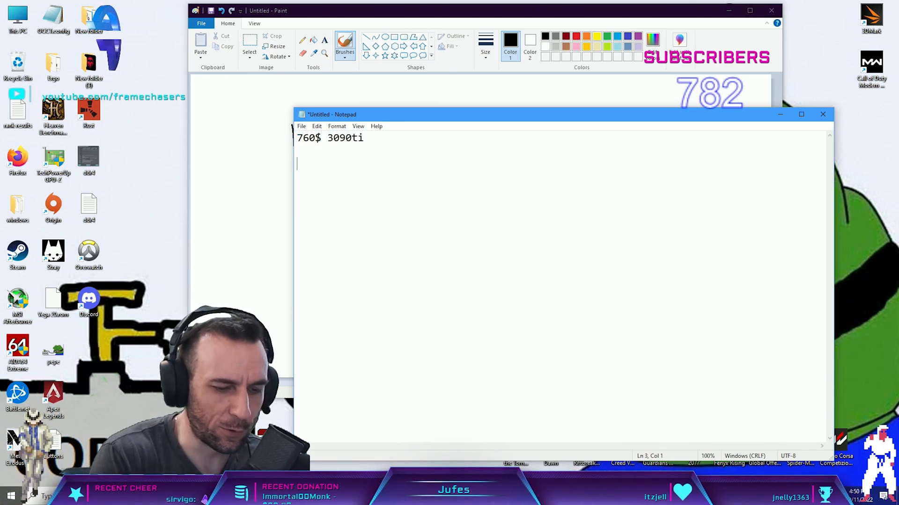
- Add the 1600$ 4090 price note two lines below and select the 760 price
{"action": "type", "text": "4090 160"}
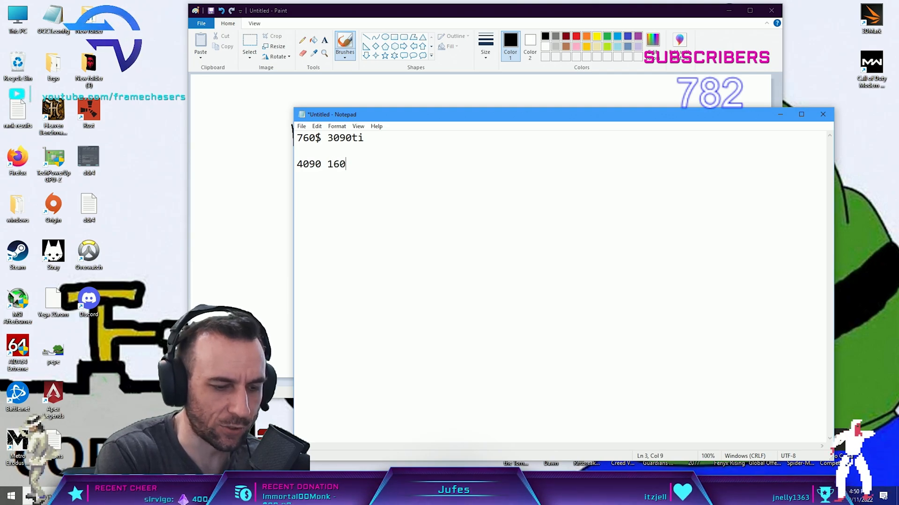
{"action": "type", "text": "0$"}
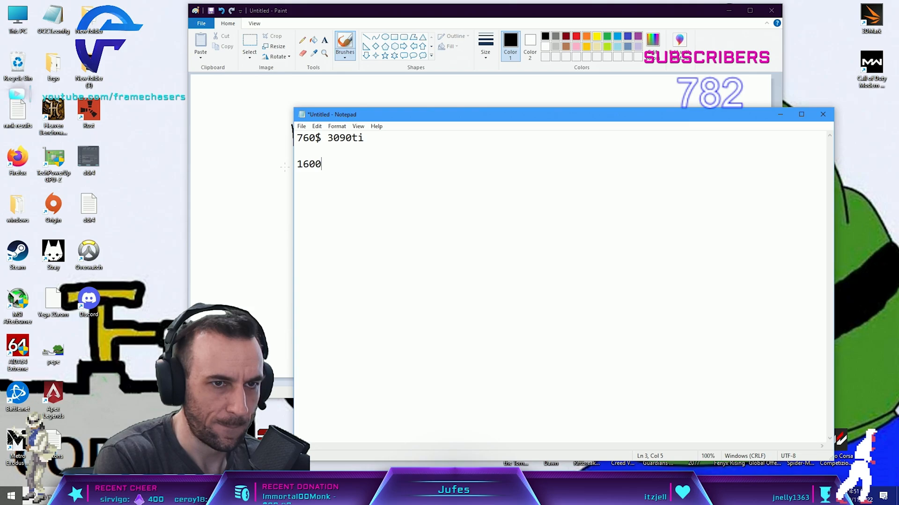
{"action": "type", "text": "$ 4090"}
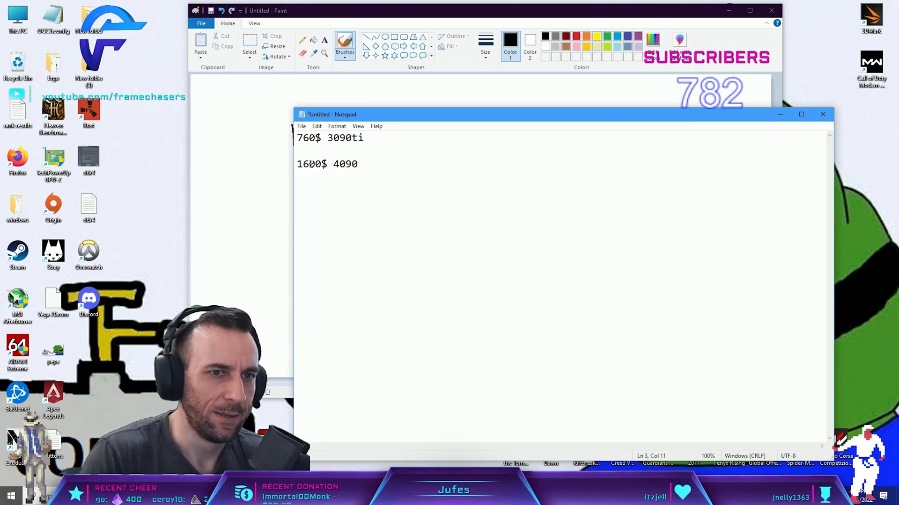
{"action": "double_click", "coordinate": [306, 138]}
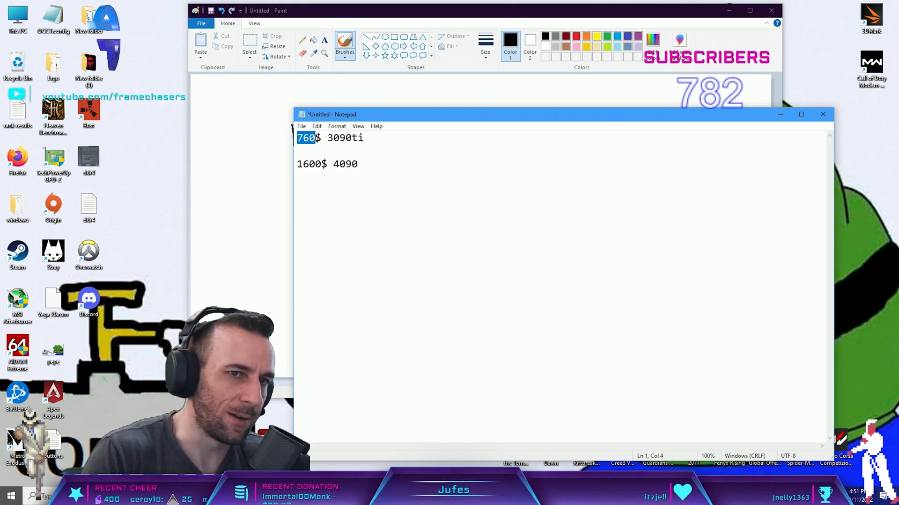
{"action": "double_click", "coordinate": [345, 138]}
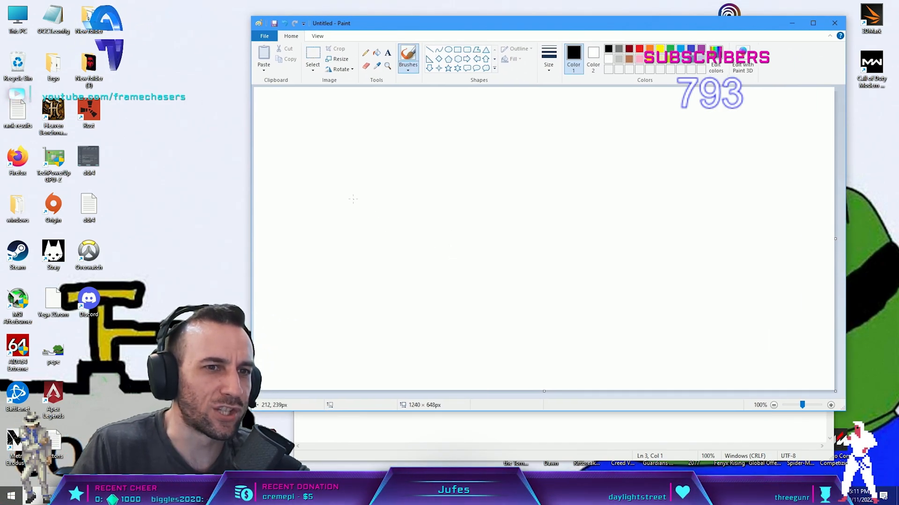
- Sketch a long wavy line, a long box around it and two narrow loops inside
{"action": "left_click_drag", "start_coordinate": [351, 201], "coordinate": [773, 201]}
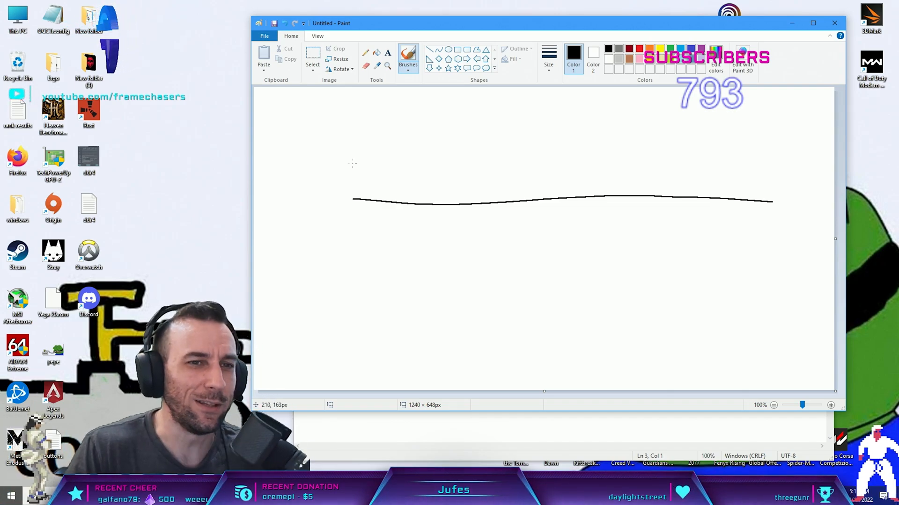
{"action": "left_click_drag", "start_coordinate": [353, 165], "coordinate": [771, 179]}
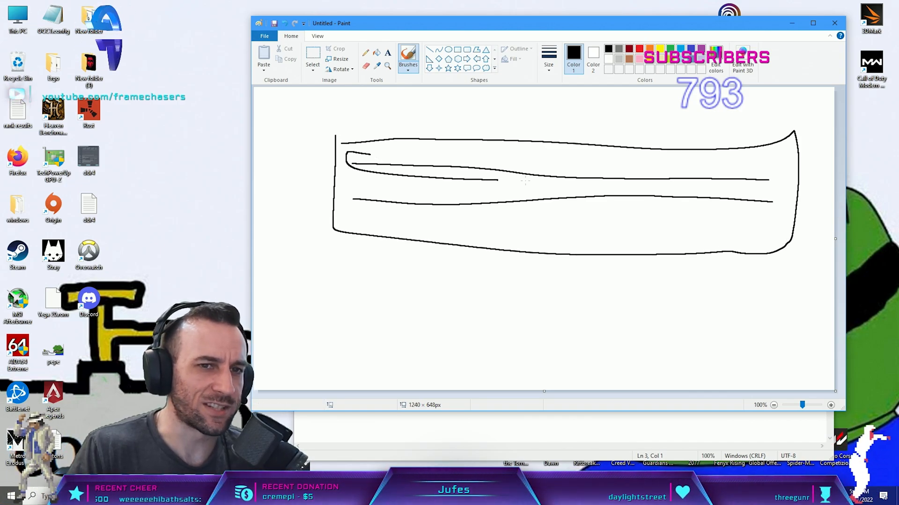
{"action": "left_click_drag", "start_coordinate": [353, 169], "coordinate": [774, 183]}
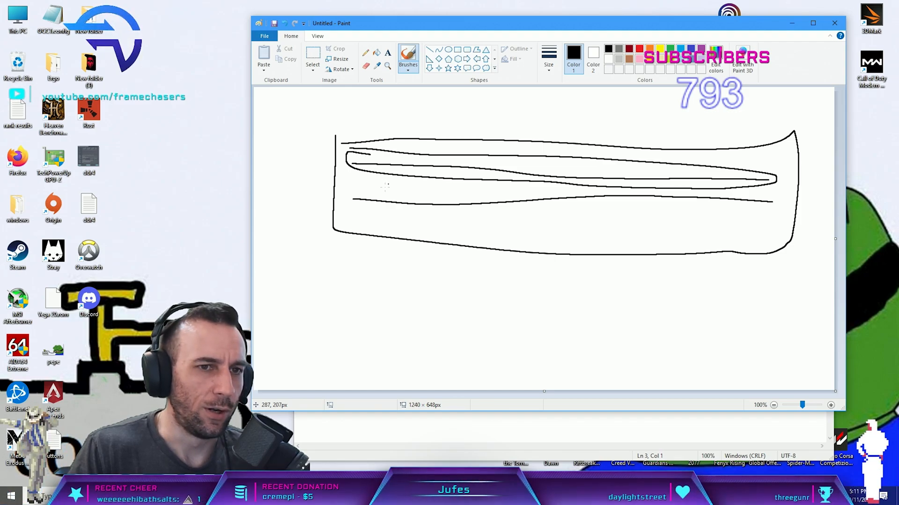
{"action": "left_click_drag", "start_coordinate": [367, 195], "coordinate": [768, 212]}
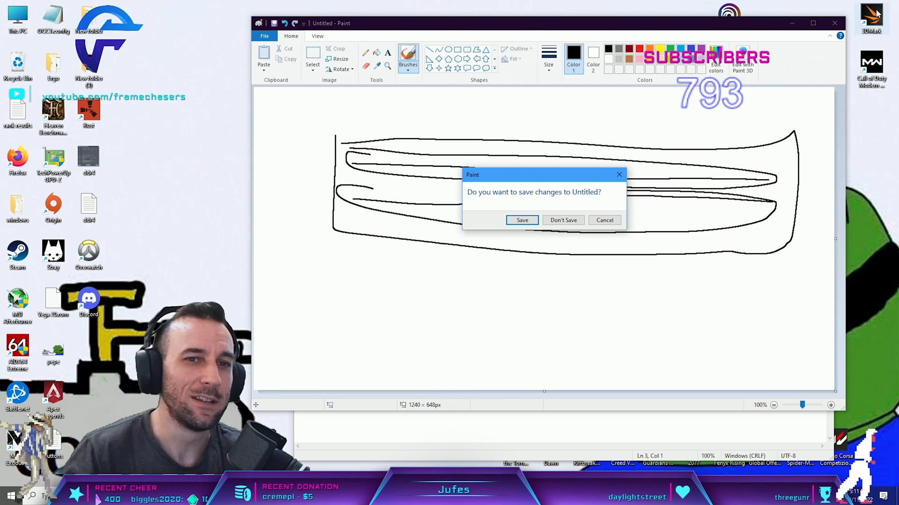
{"action": "left_click", "coordinate": [563, 220]}
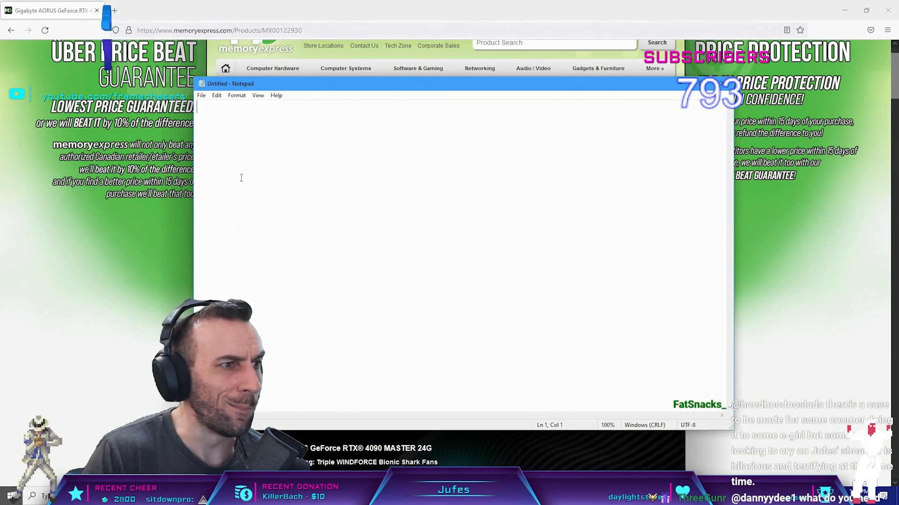
- List pillars of eternity with 2060 and edge of eternity with 2080ti
{"action": "type", "text": "pillars"}
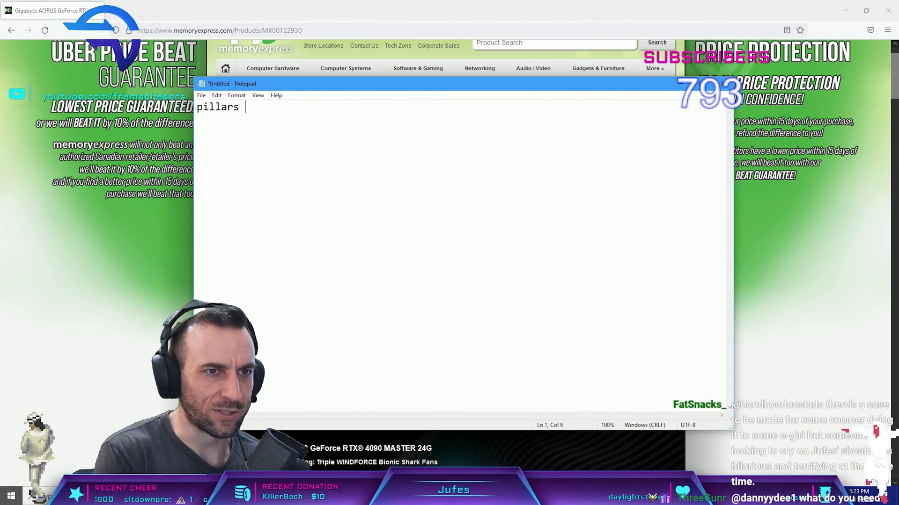
{"action": "type", "text": "of eternity"}
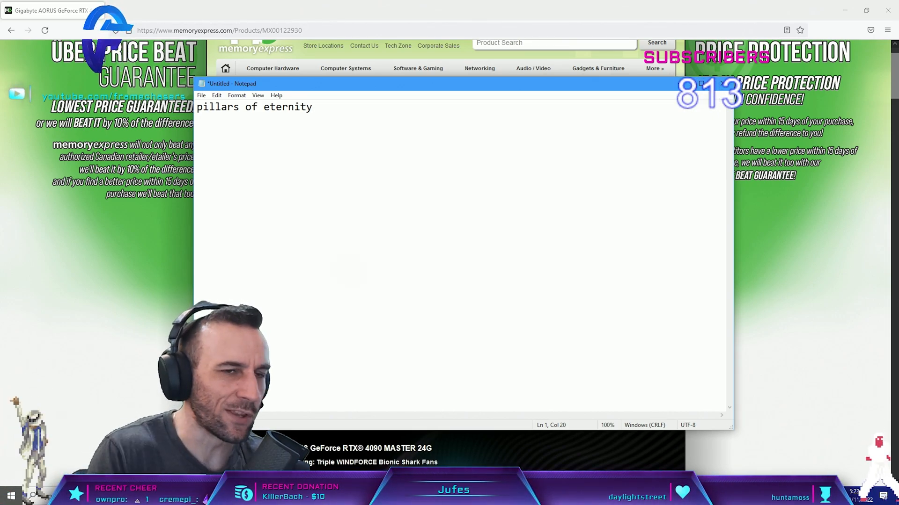
{"action": "type", "text": "edge of eternity"}
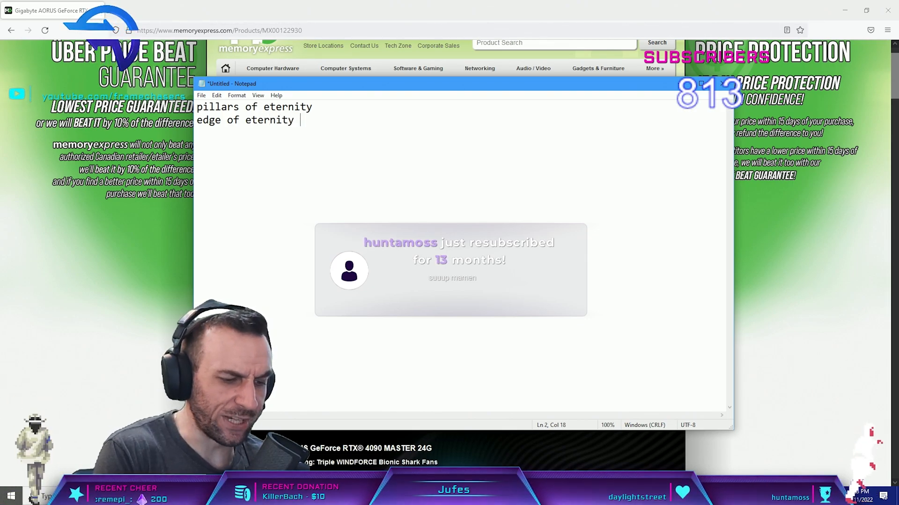
{"action": "type", "text": "2080ti"}
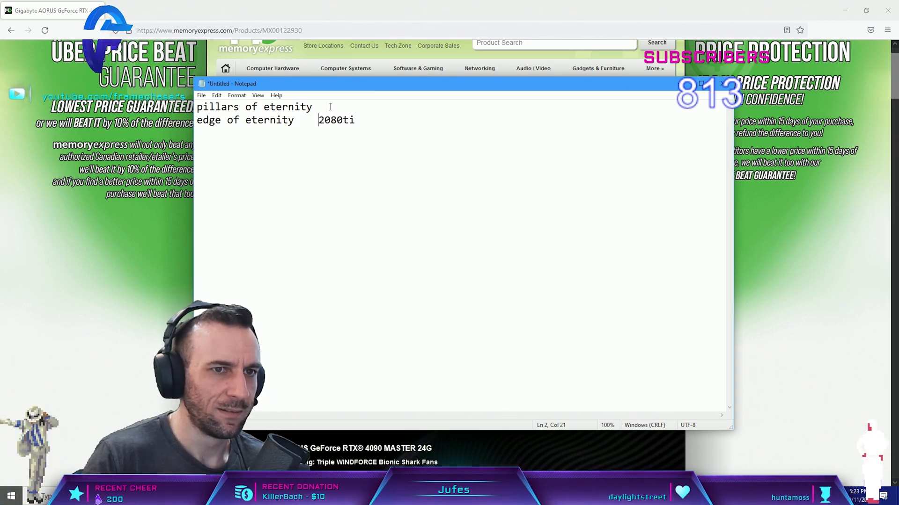
{"action": "type", "text": "2060"}
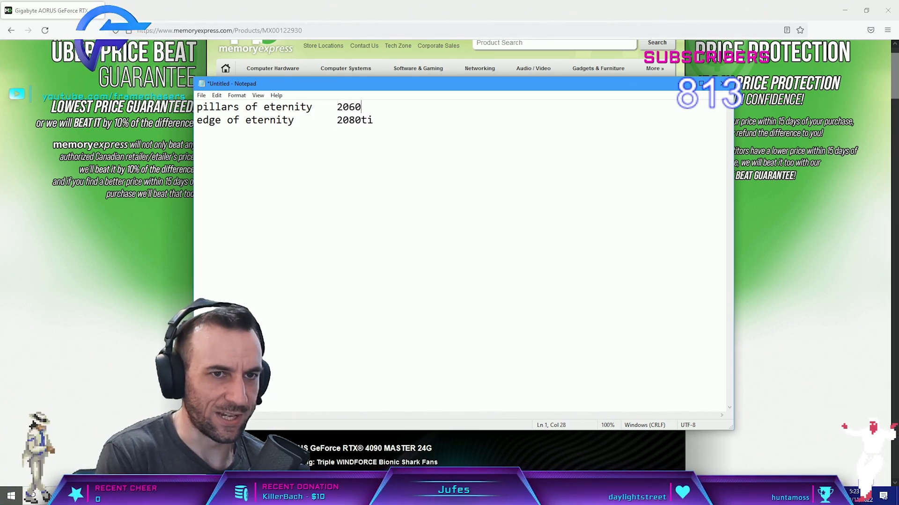
- Add hades 1060, apex 2080ti and overwatch 2080ti on tab-aligned lines
{"action": "type", "text": "hades"}
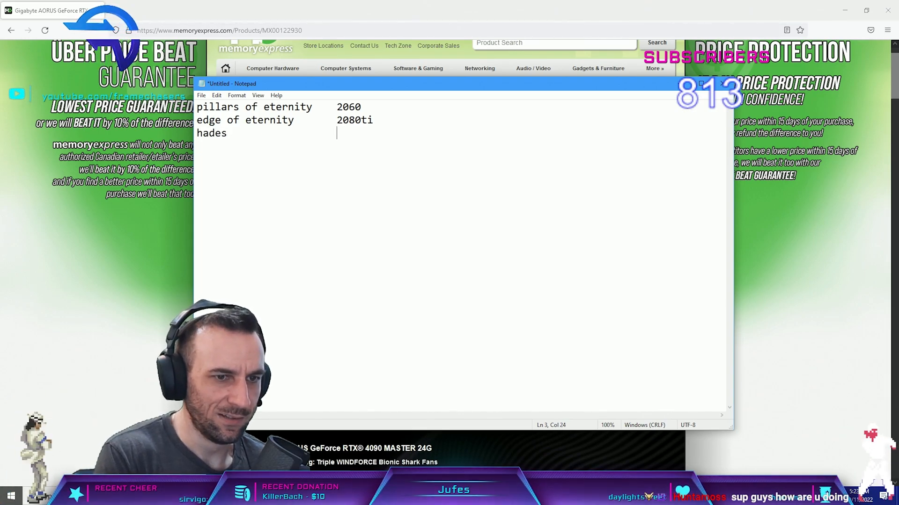
{"action": "type", "text": "1060"}
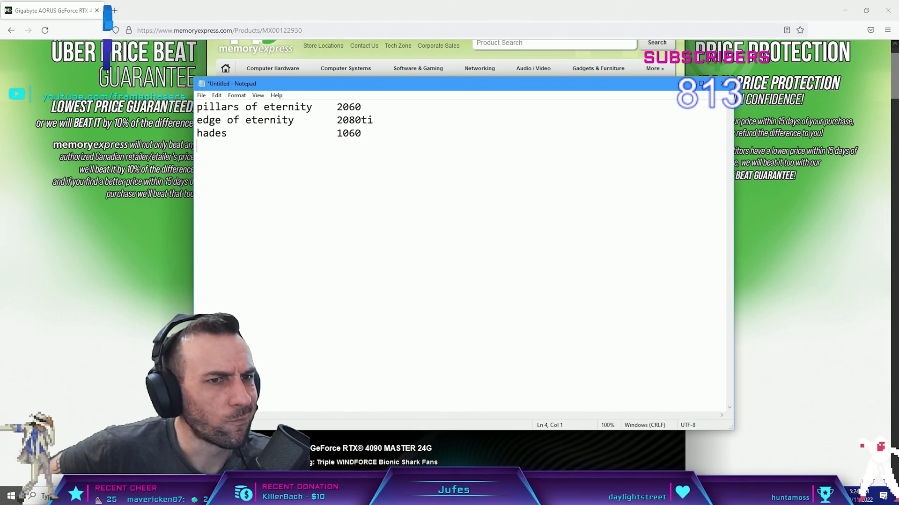
{"action": "type", "text": "apex"}
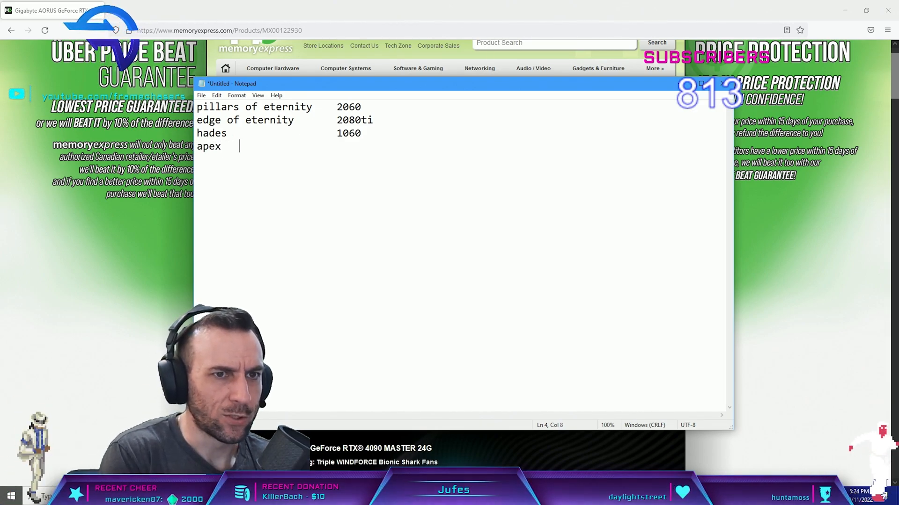
{"action": "type", "text": "2080"}
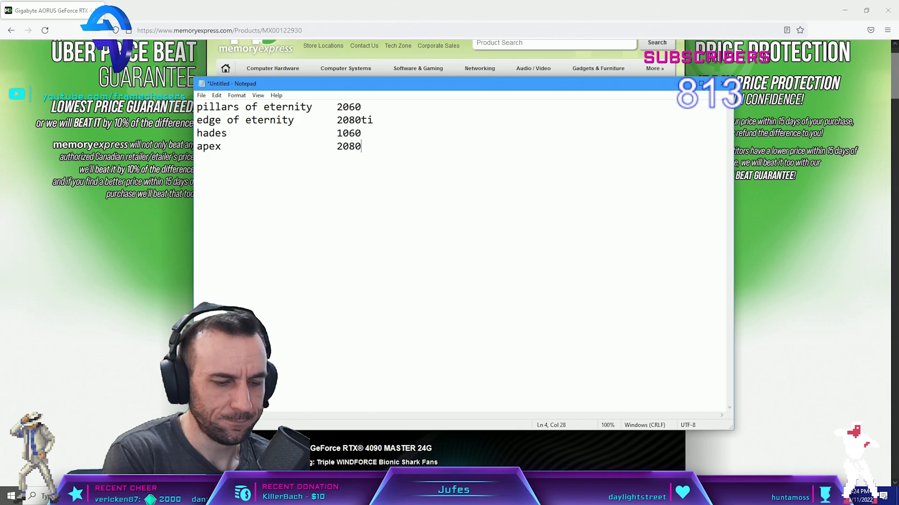
{"action": "type", "text": "ti"}
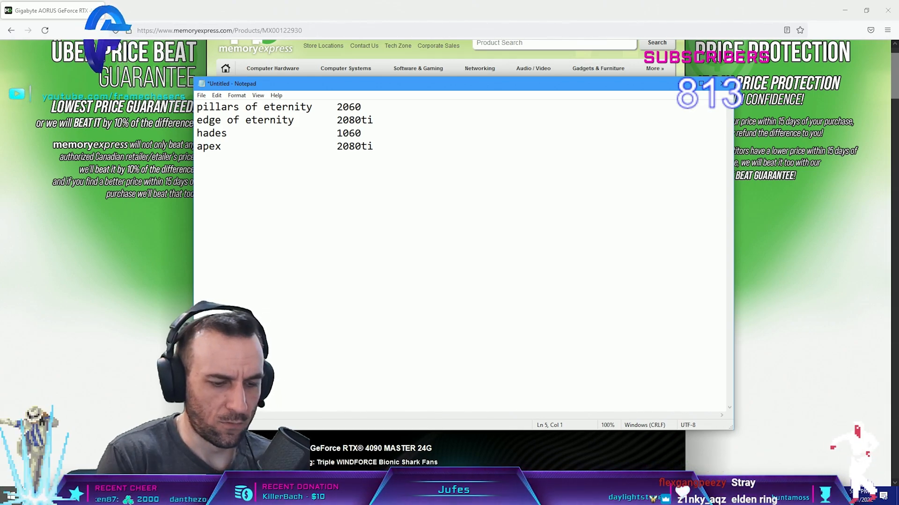
{"action": "type", "text": "overwatch"}
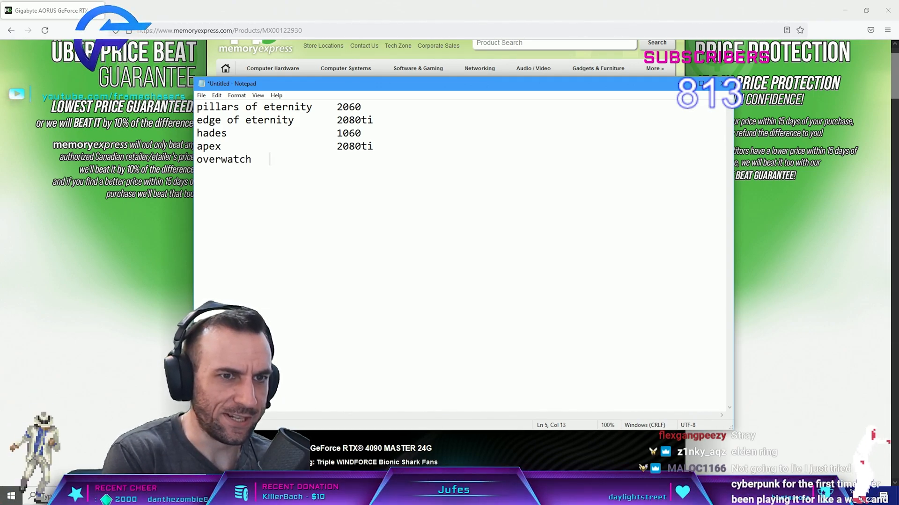
{"action": "type", "text": "2080ti"}
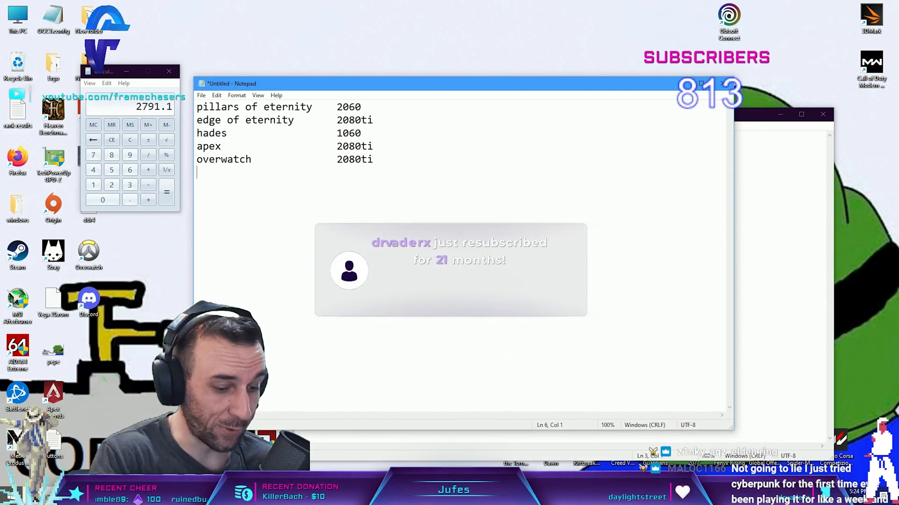
- Add stray with 2080ti as the sixth game in the list
{"action": "type", "text": "stray"}
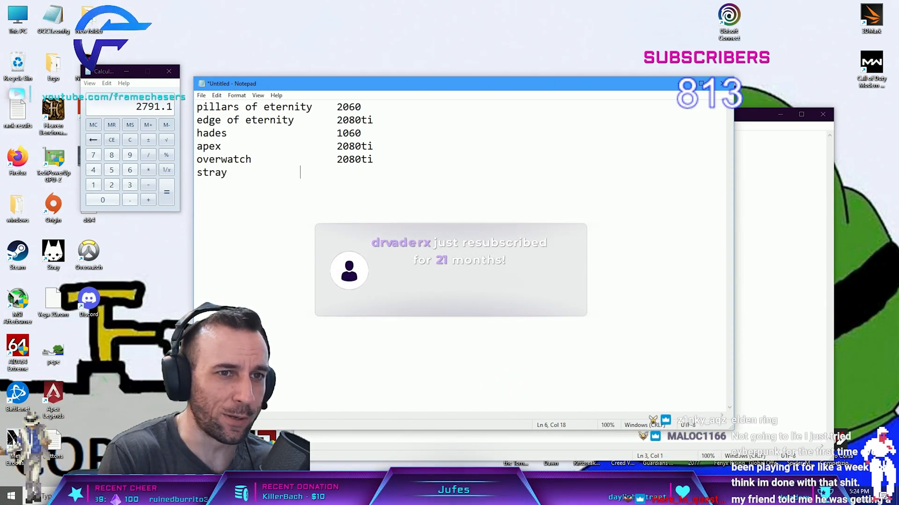
{"action": "type", "text": "2080ti"}
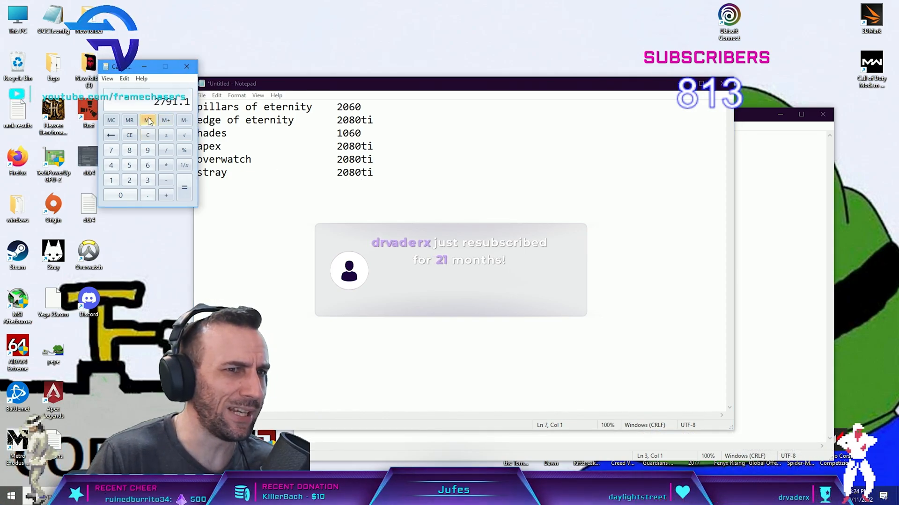
- Move the Calculator window aside and close it
{"action": "left_click_drag", "start_coordinate": [126, 65], "coordinate": [192, 33]}
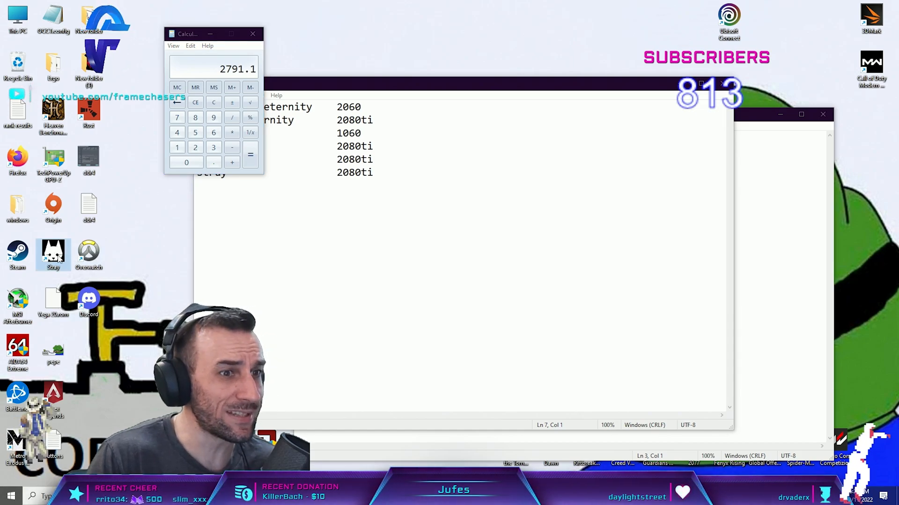
{"action": "left_click_drag", "start_coordinate": [53, 255], "coordinate": [373, 17]}
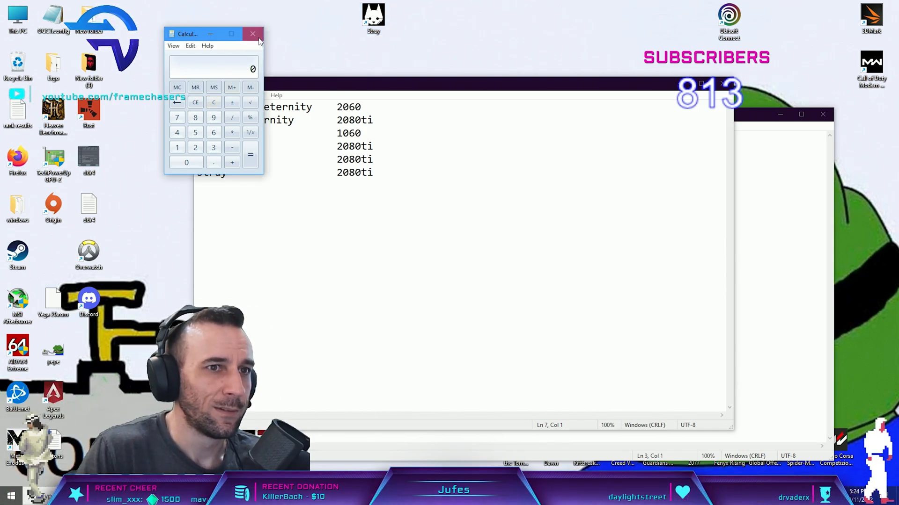
{"action": "left_click", "coordinate": [252, 33]}
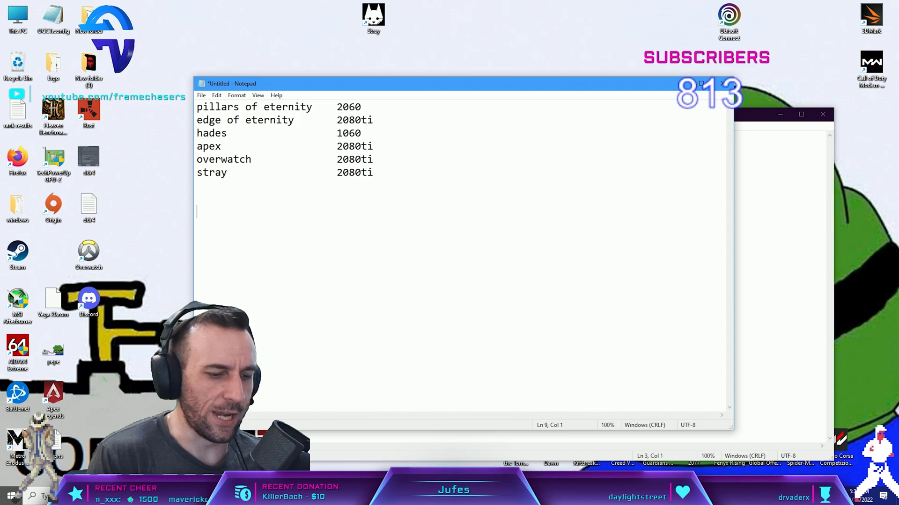
- Write a separate 'Cyberpunk needs 4090' line and start a warzone line
{"action": "type", "text": "cyberpunk needs"}
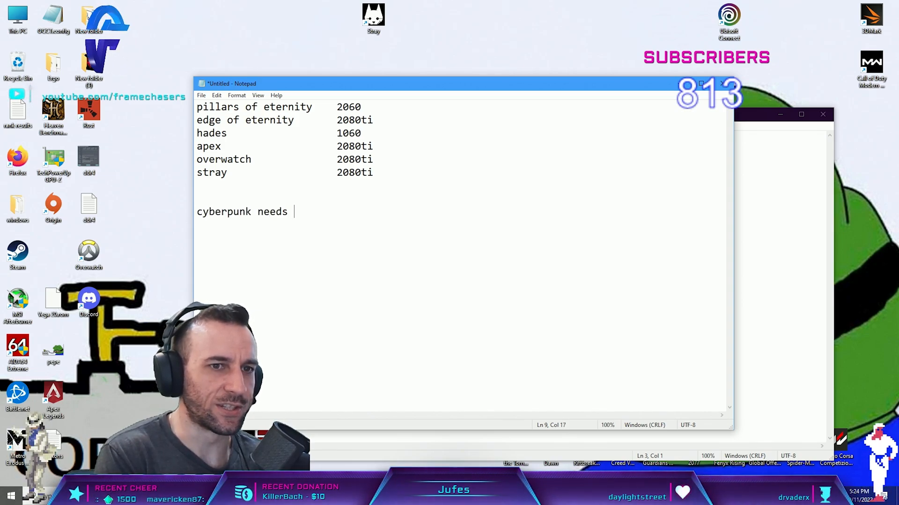
{"action": "type", "text": "4090"}
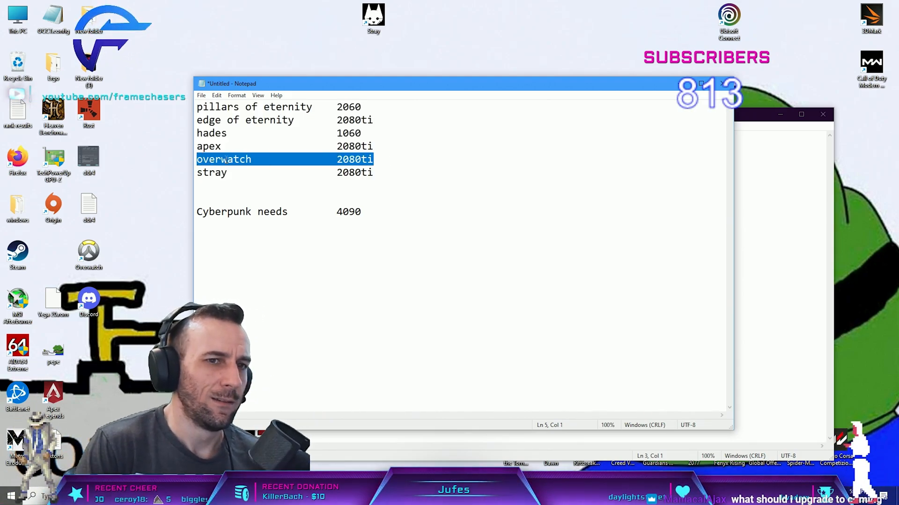
{"action": "type", "text": "warzone"}
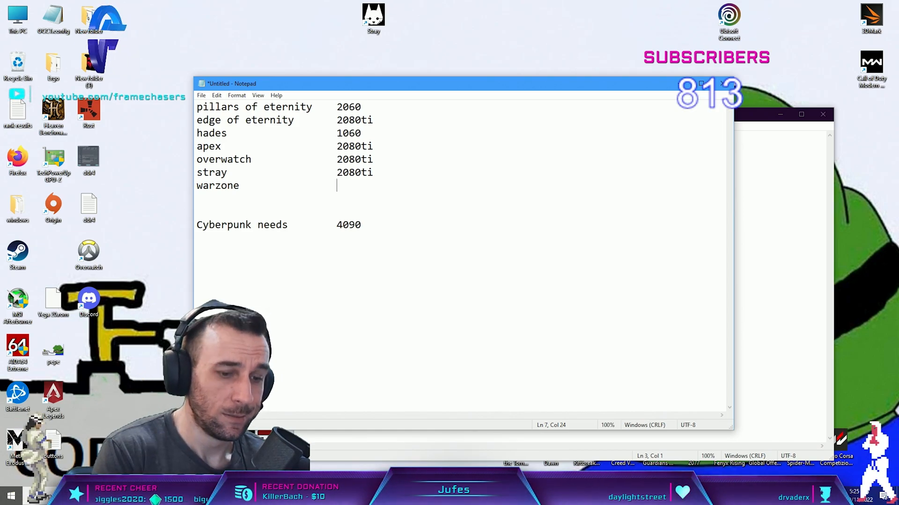
- Give warzone the card 308012GB on its own line
{"action": "type", "text": "308012GB"}
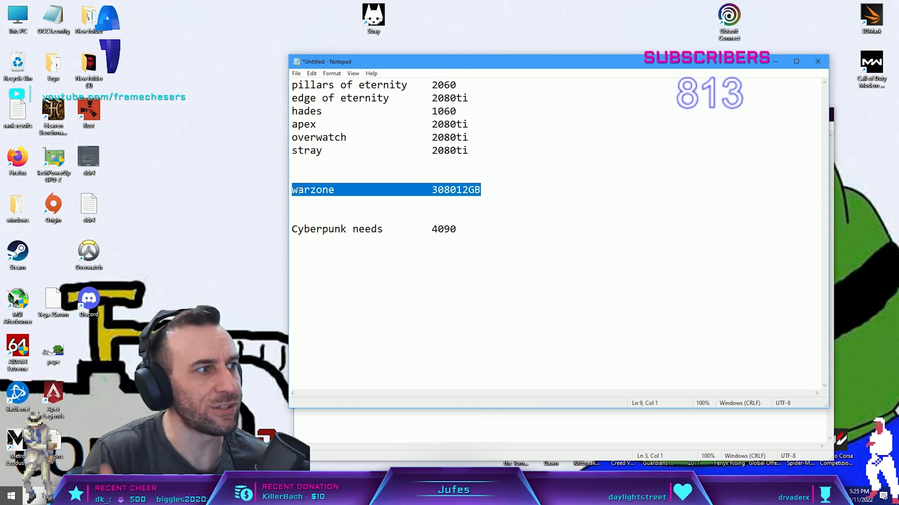
{"action": "left_click", "coordinate": [468, 150]}
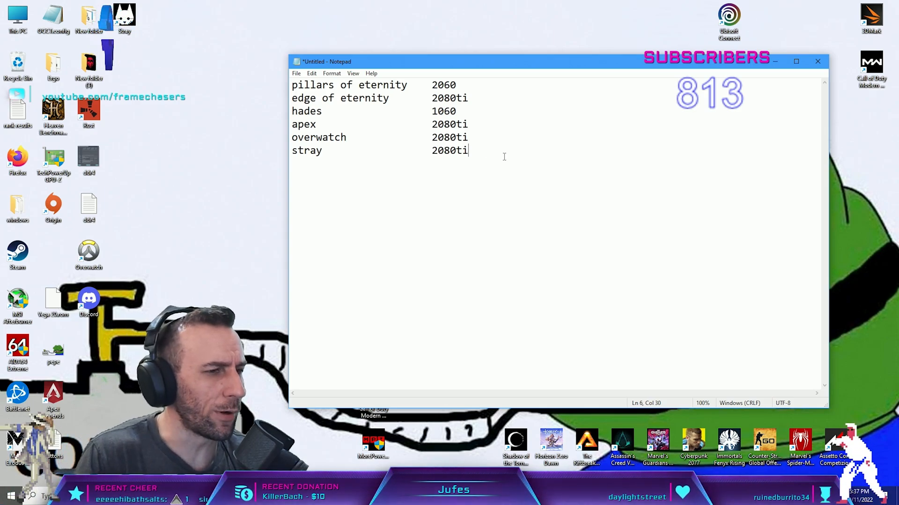
{"action": "mouse_move", "coordinate": [556, 167]}
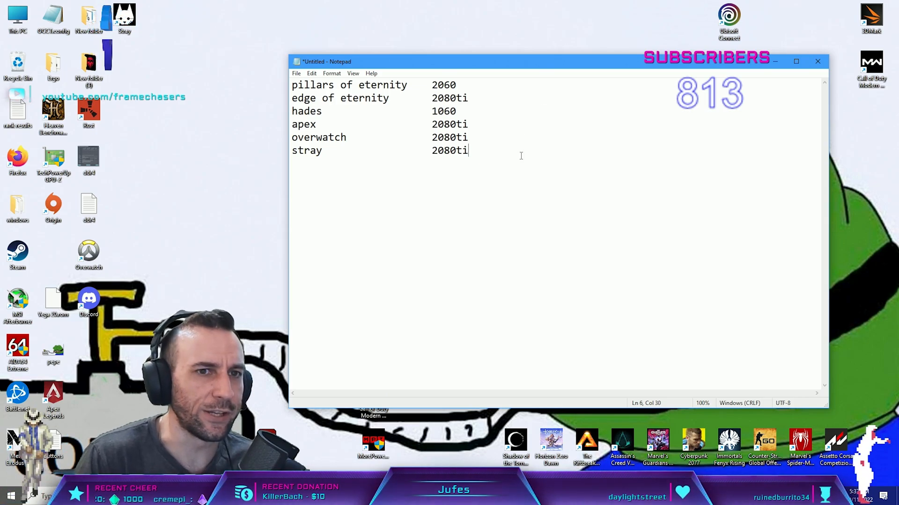
- Add Nier on a new line under stray and select the word
{"action": "type", "text": "Nier"}
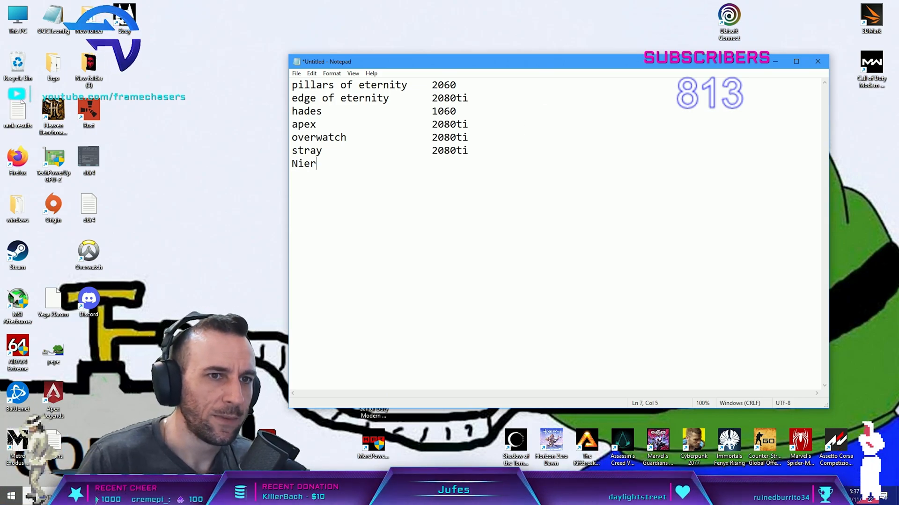
{"action": "double_click", "coordinate": [303, 163]}
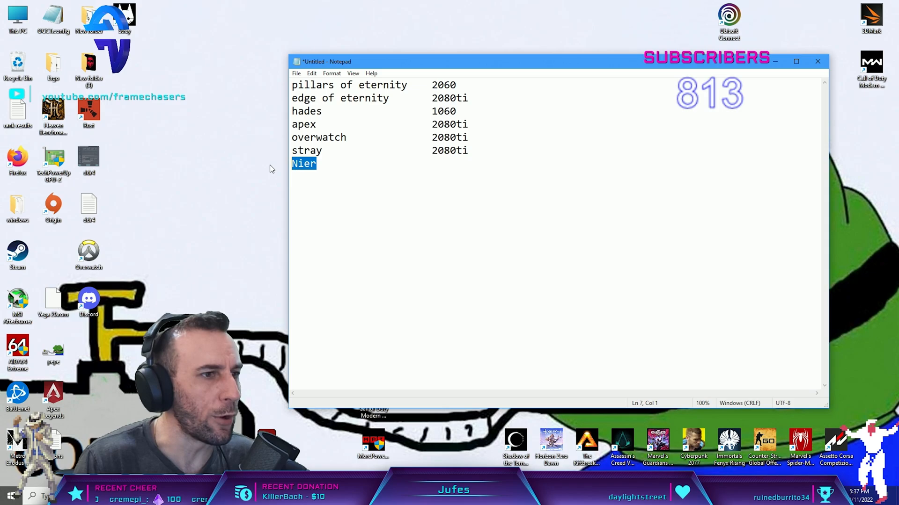